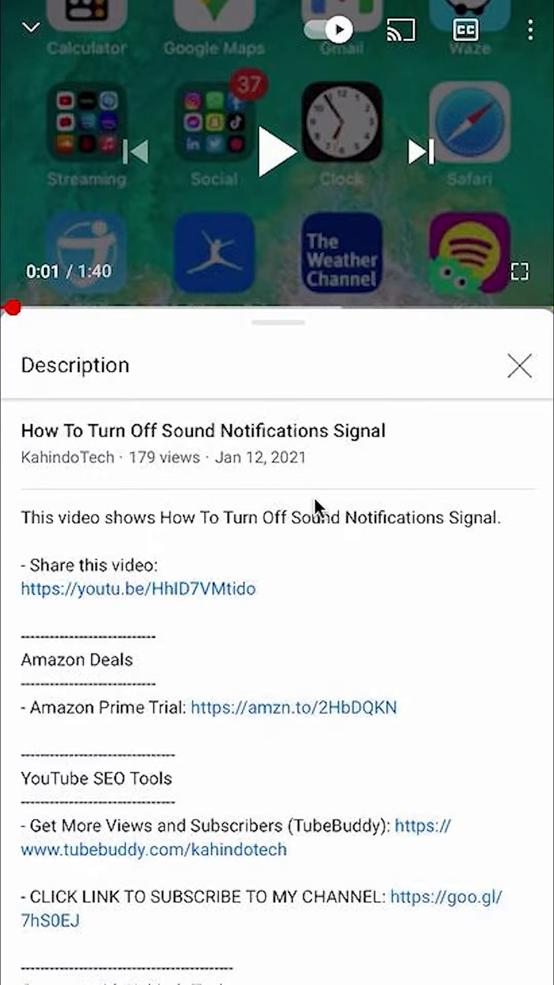
mouse_move(164, 729)
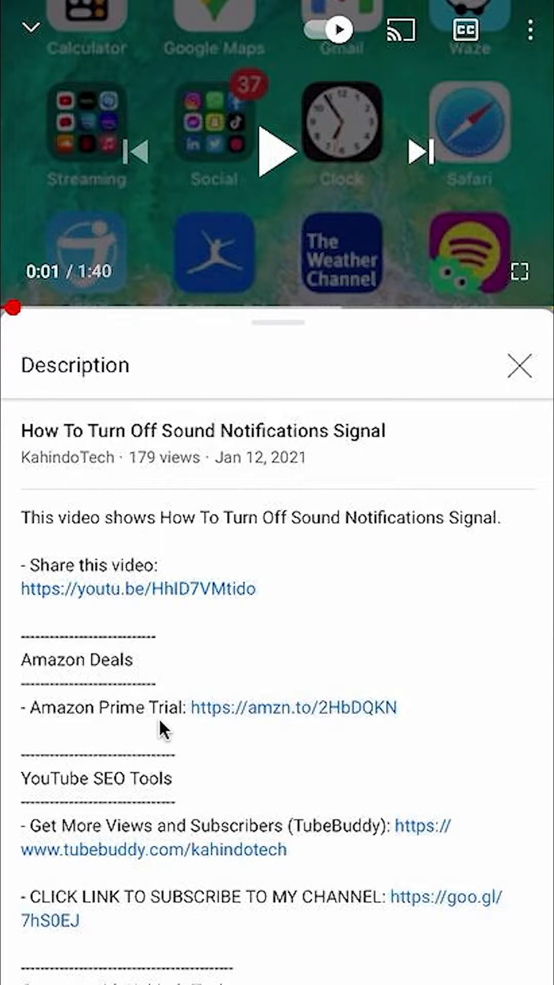
mouse_move(211, 719)
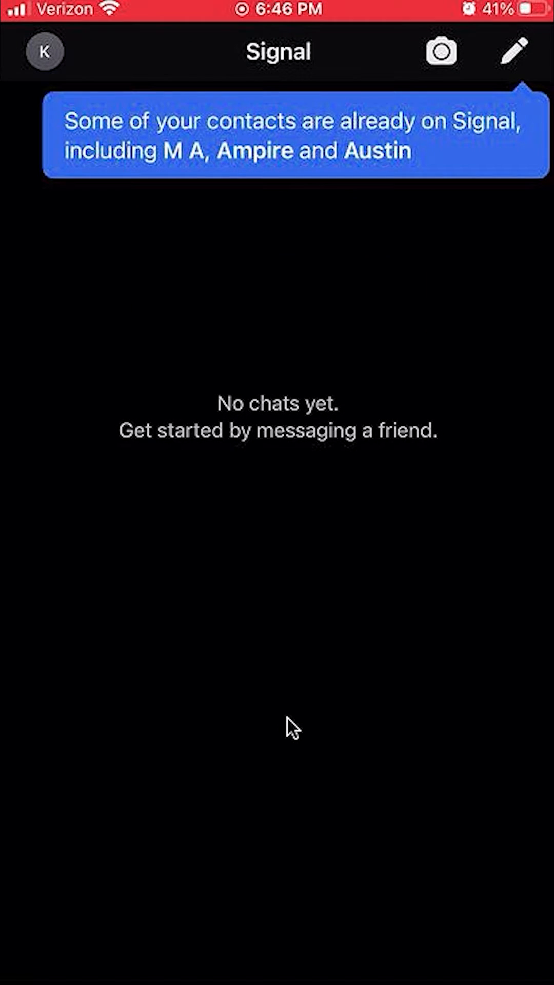
mouse_move(304, 721)
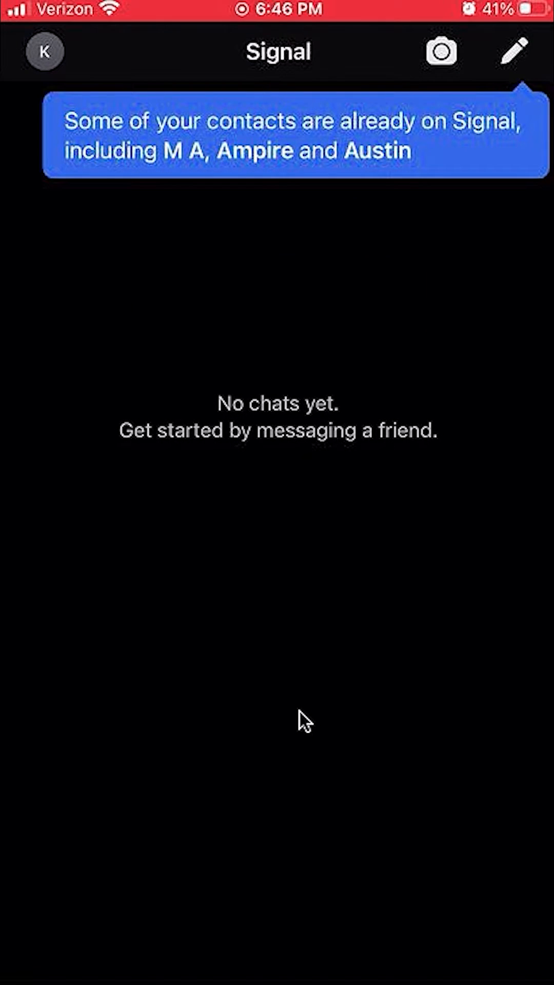
mouse_move(295, 695)
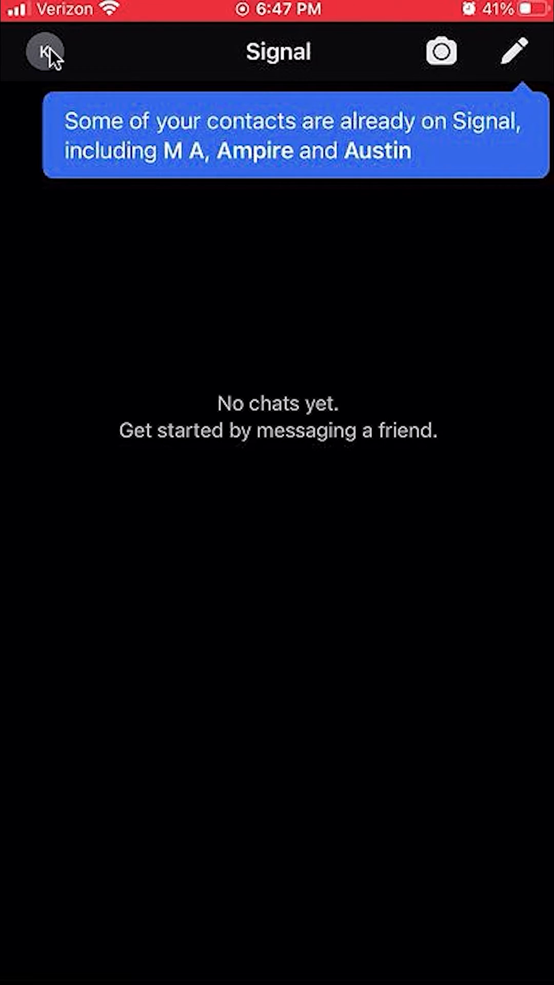
Open Signal's Settings menu from the profile avatar on the chat list.
click(43, 51)
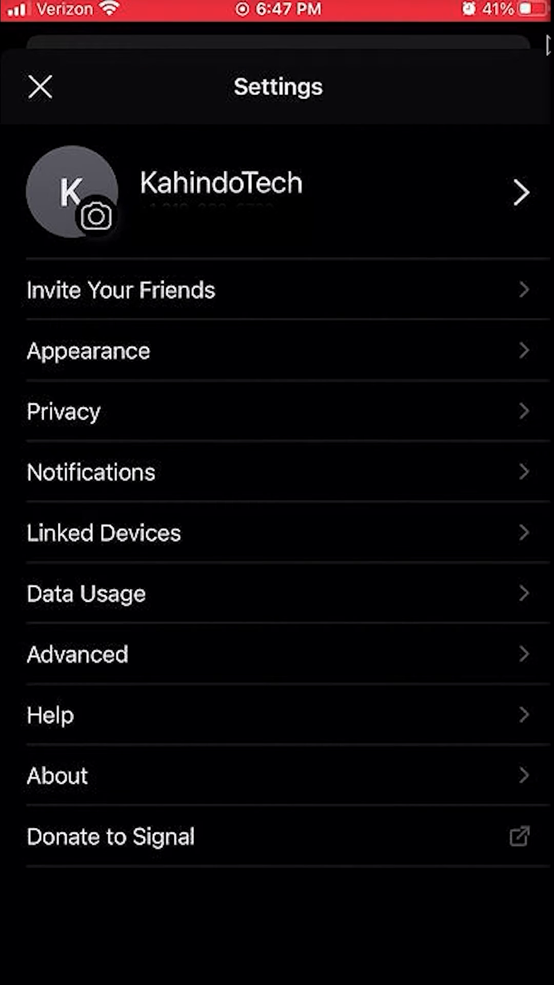
mouse_move(334, 128)
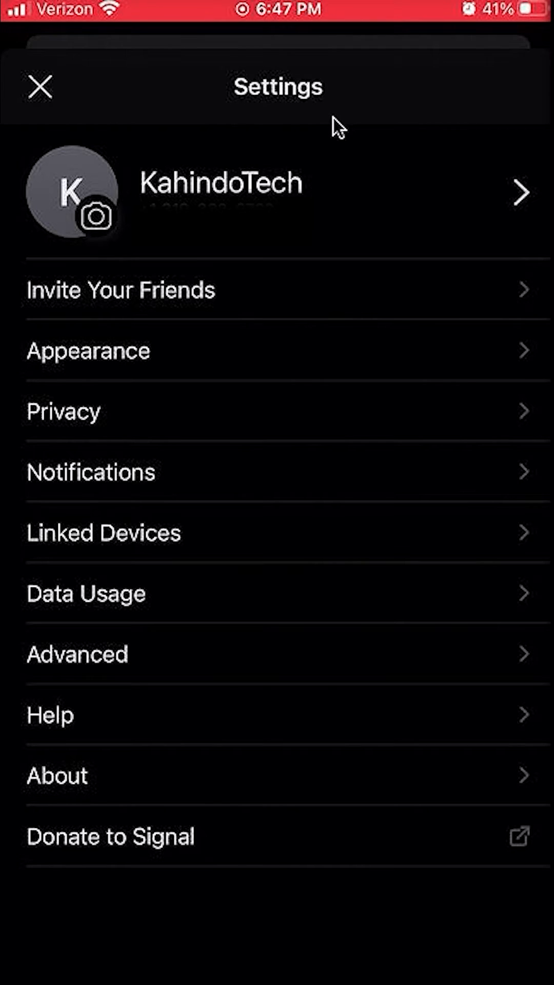
Open Notifications and its Message Sound list, currently set to Note.
click(91, 472)
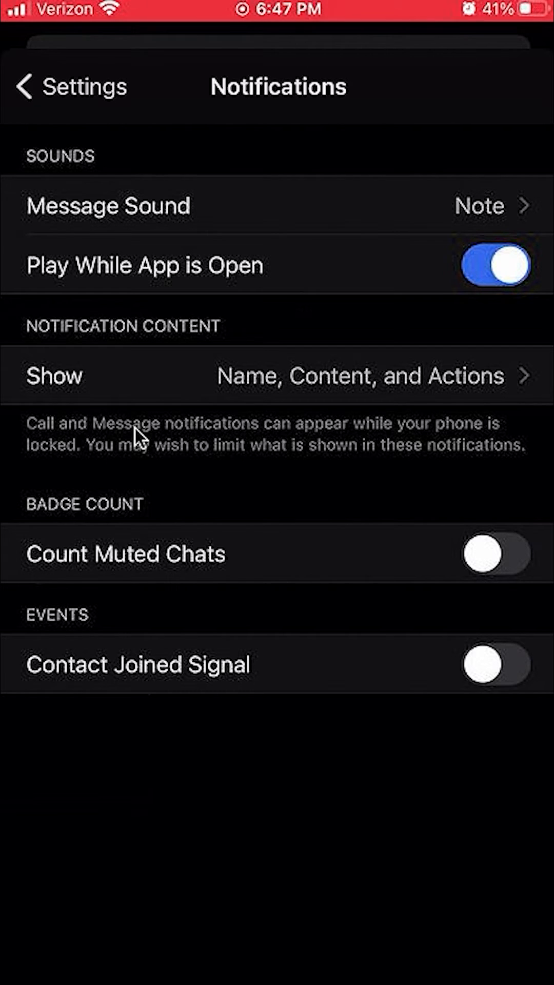
click(108, 205)
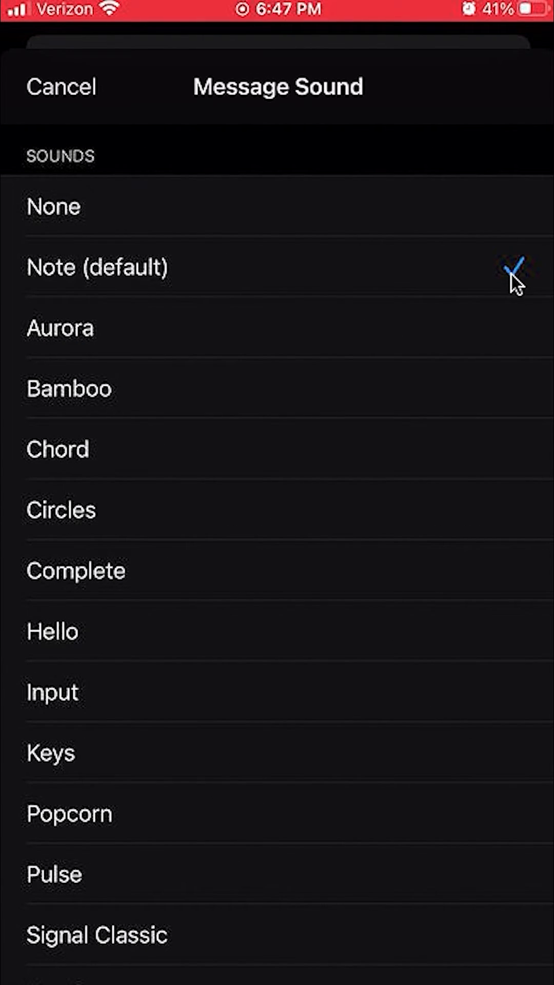
mouse_move(104, 296)
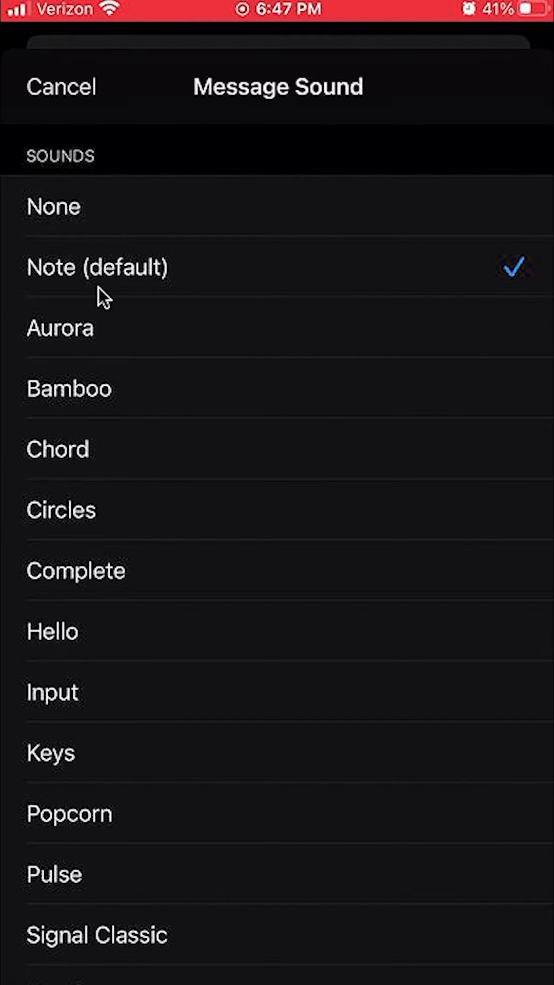
mouse_move(183, 292)
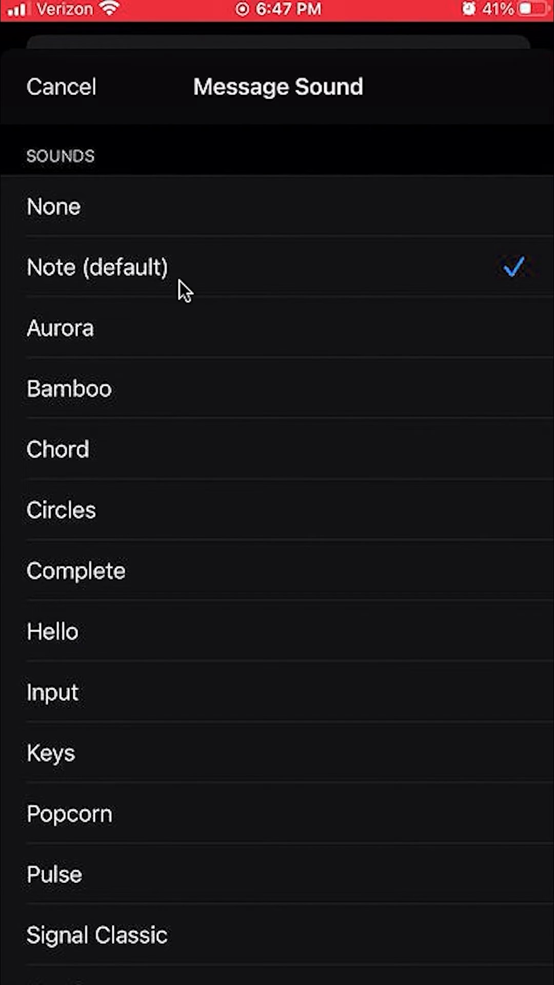
mouse_move(148, 283)
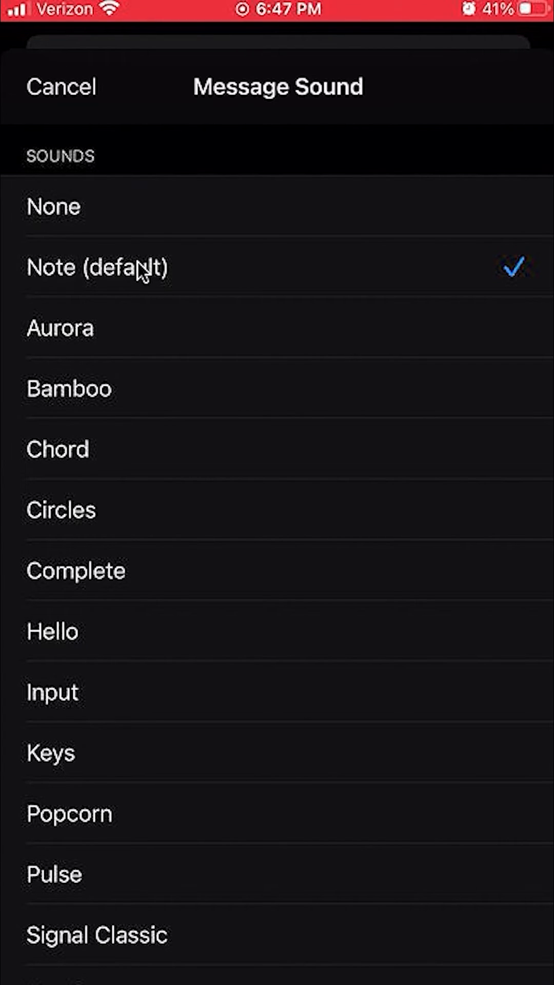
Select None as the message sound so incoming messages play silently.
click(53, 206)
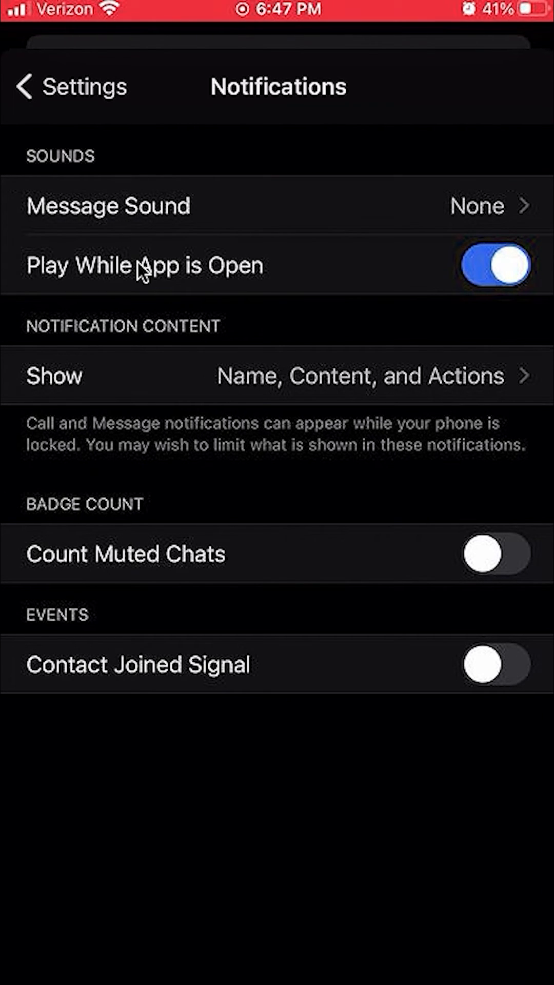
mouse_move(537, 216)
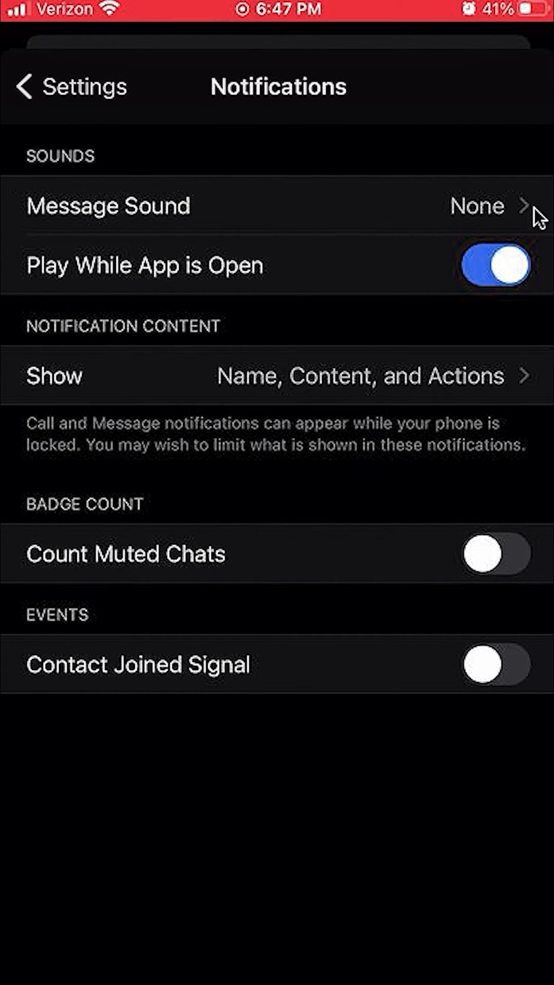